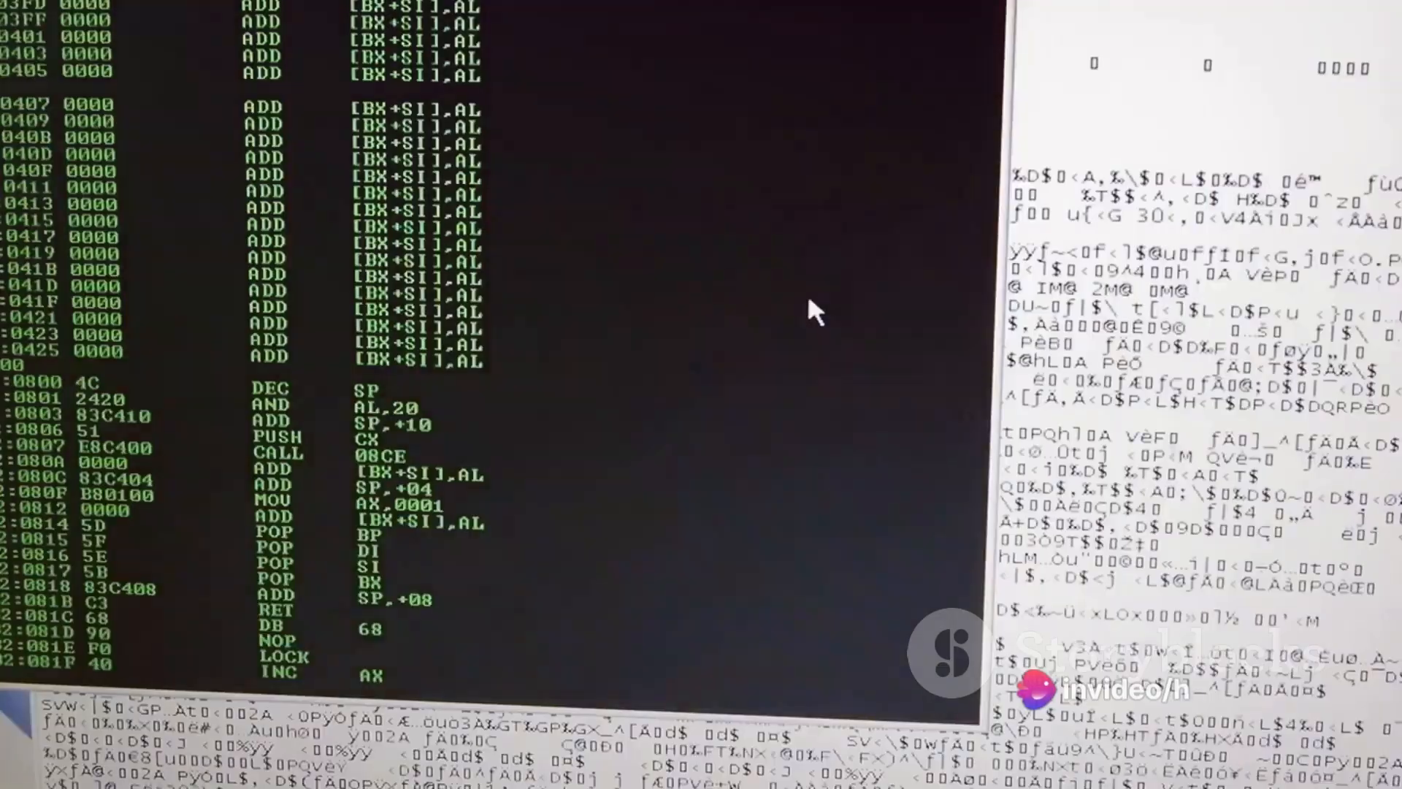
{"action": "scroll", "scroll_direction": "down", "scroll_amount": 3}
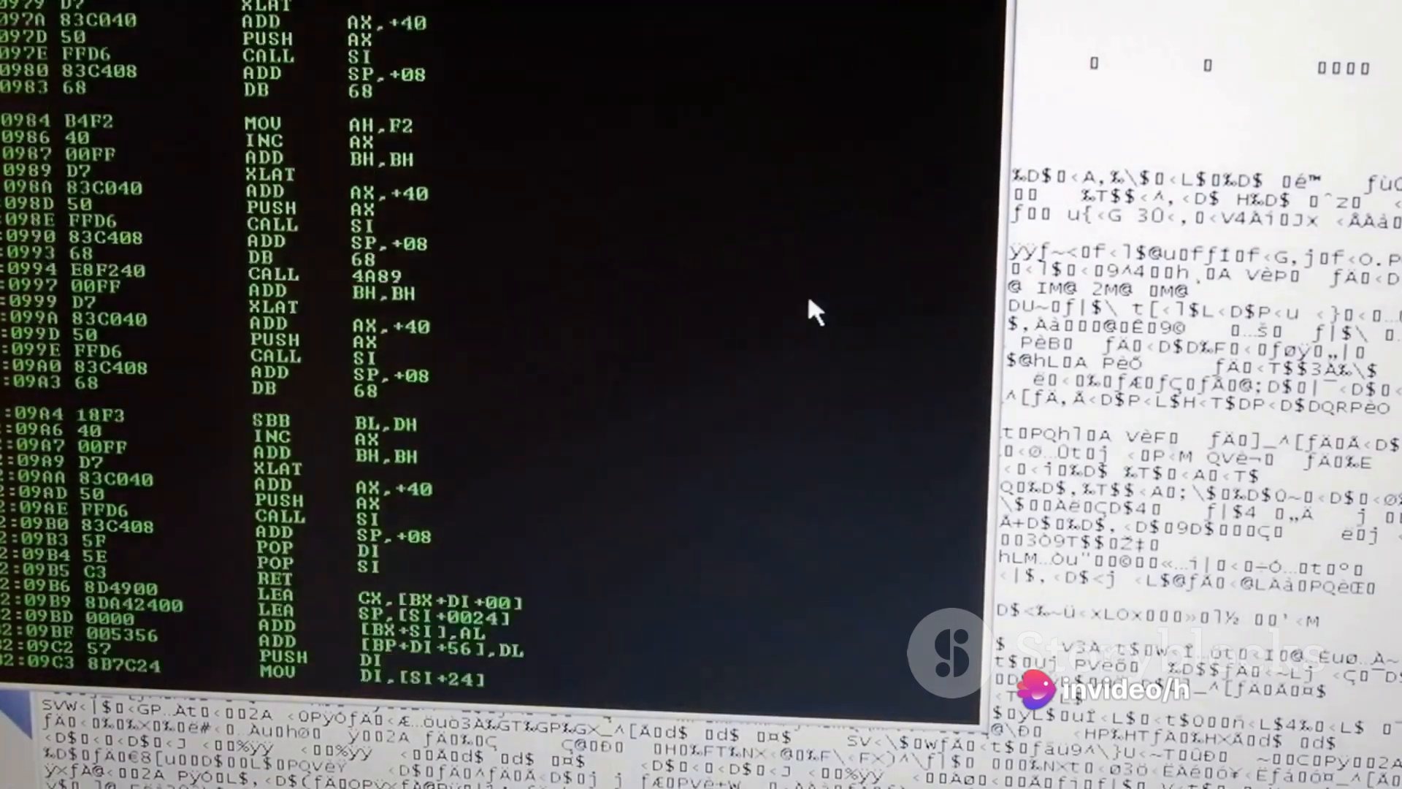